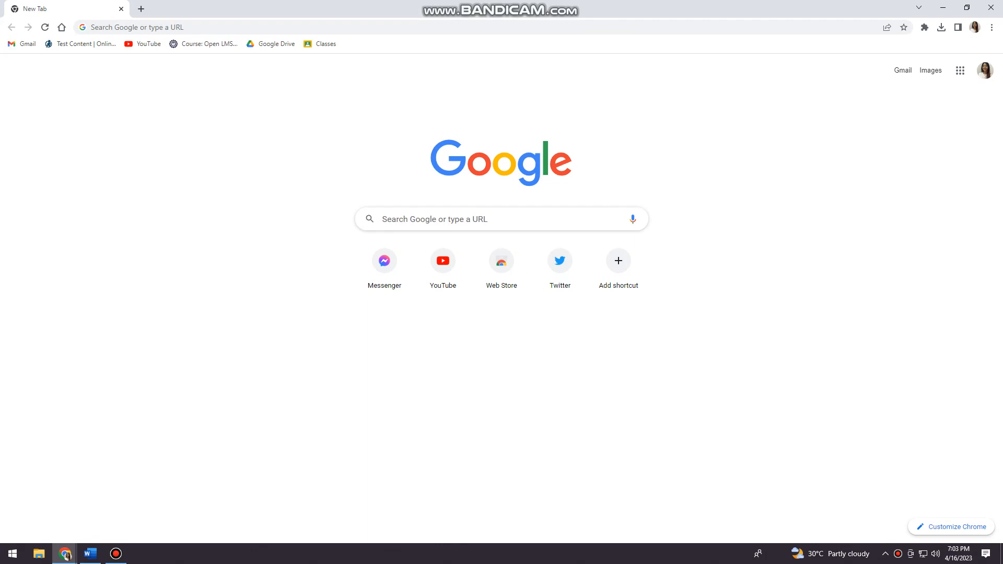
Navigate the browser to roblox.com to reach the signed-in Roblox Home page.
{"action": "type", "text": "roblox.com"}
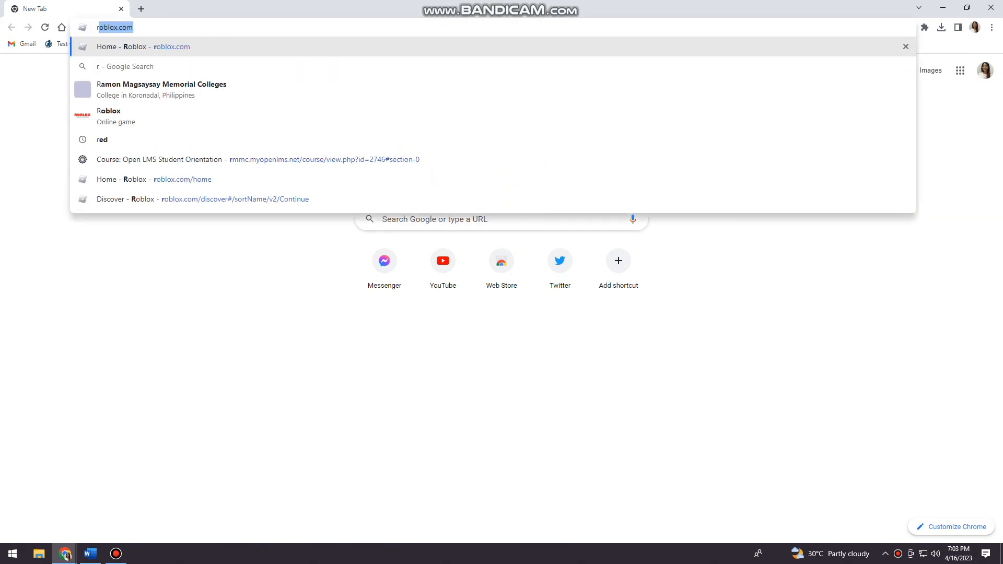
{"action": "key", "text": "Return"}
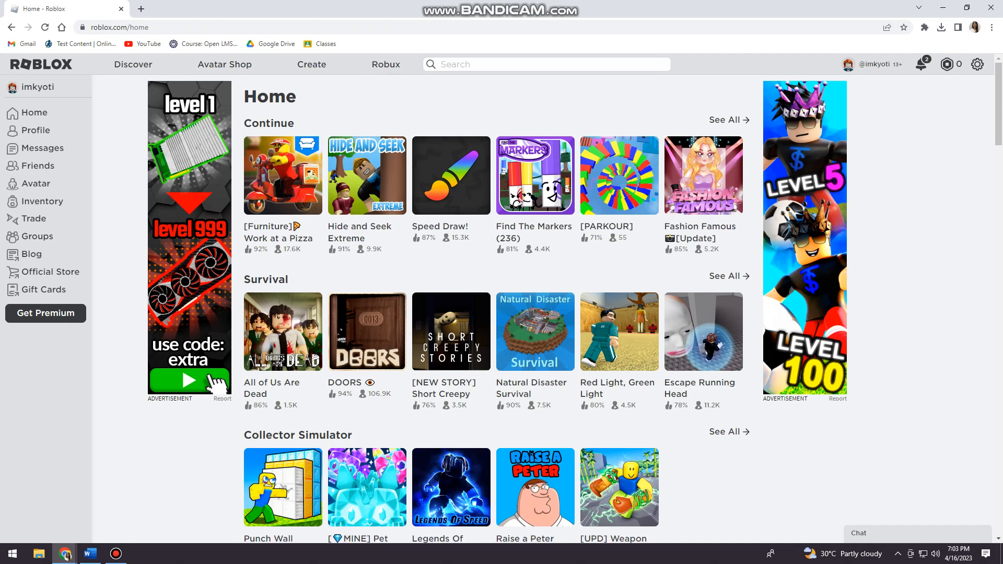
{"action": "mouse_move", "coordinate": [723, 119]}
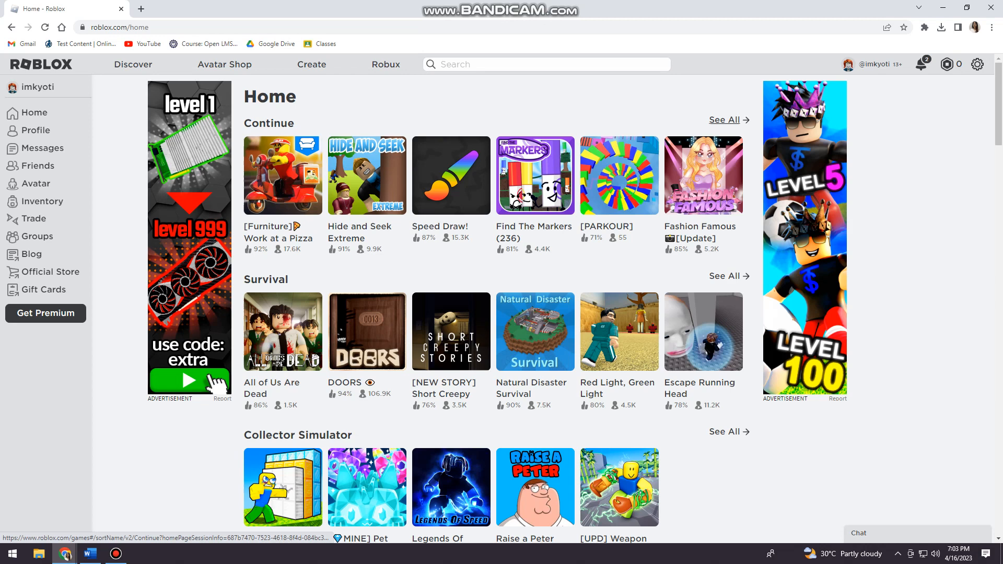
{"action": "mouse_move", "coordinate": [723, 119]}
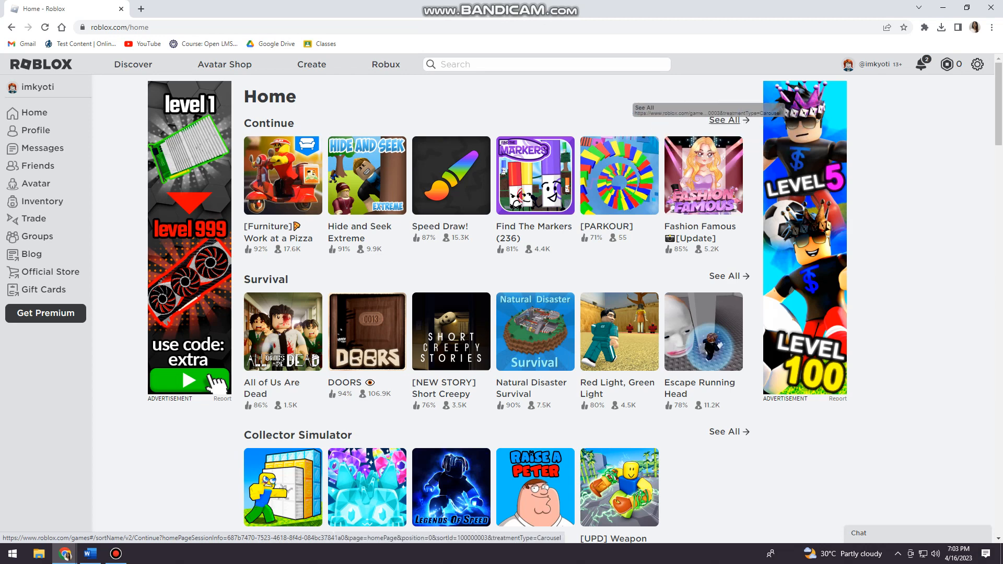
Follow 'See All' beside Continue to load the full list of previously played games.
{"action": "left_click", "coordinate": [723, 119]}
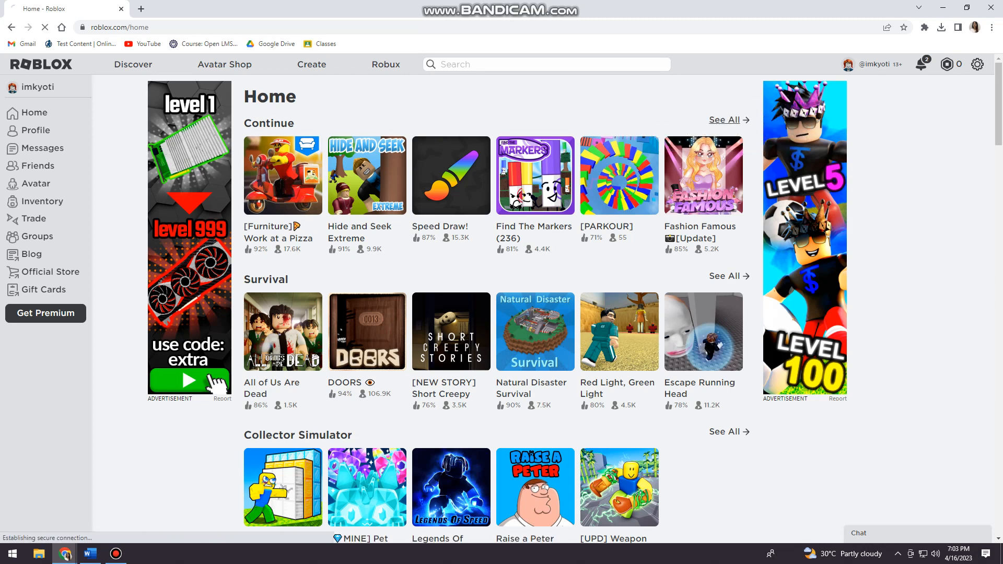
{"action": "left_click", "coordinate": [723, 119]}
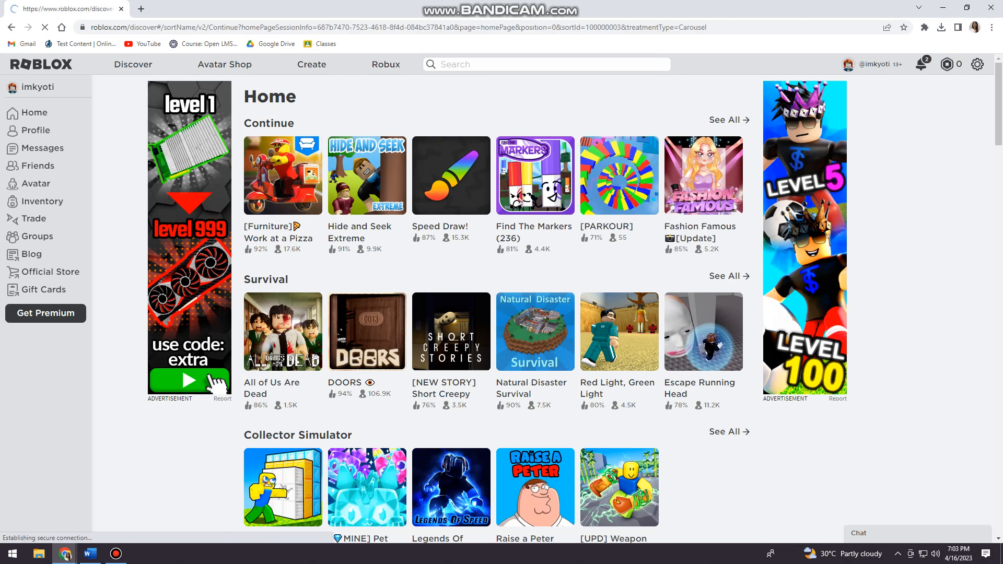